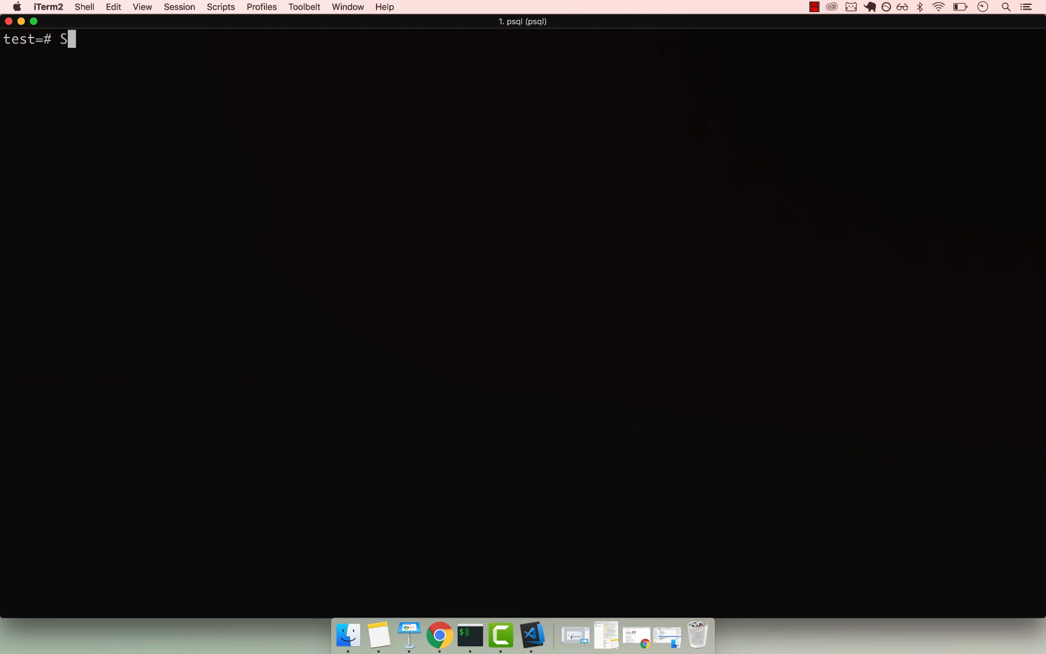
type("ELECT NW")
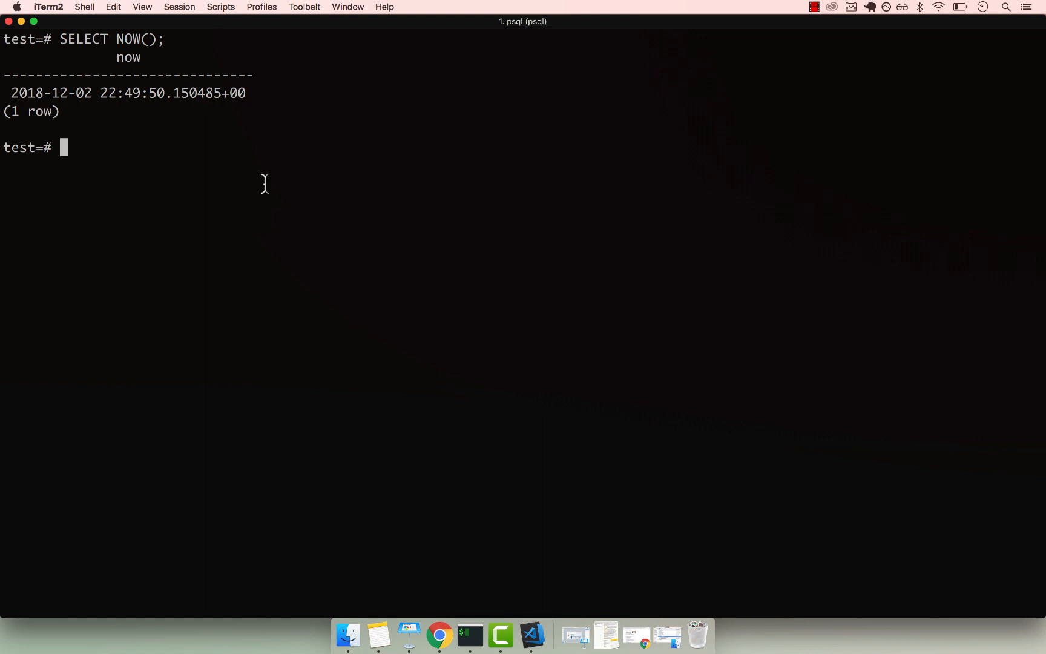
mouse_move(64, 93)
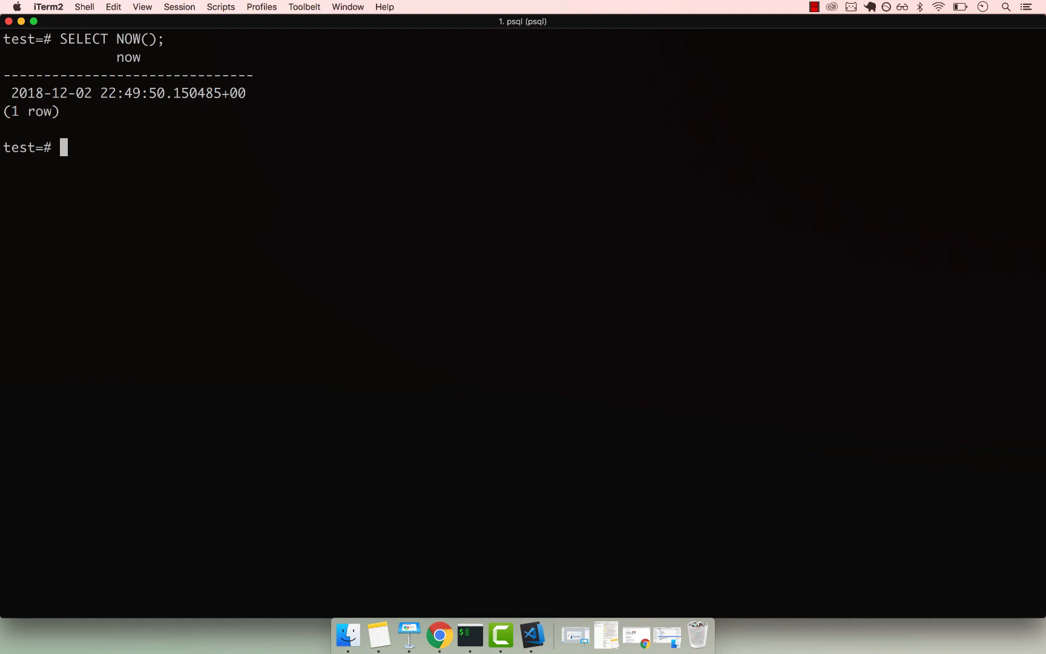
Run SELECT NOW() - INTERVAL '1 YEAR' to get 2017-12-02.
type("SELECT NOW()")
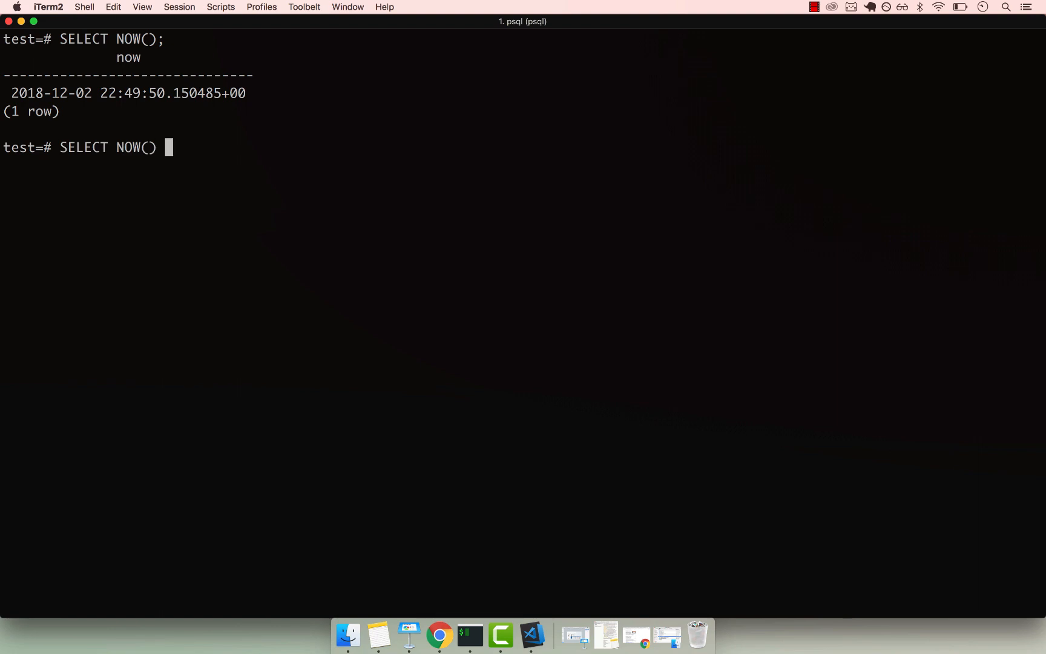
type("-")
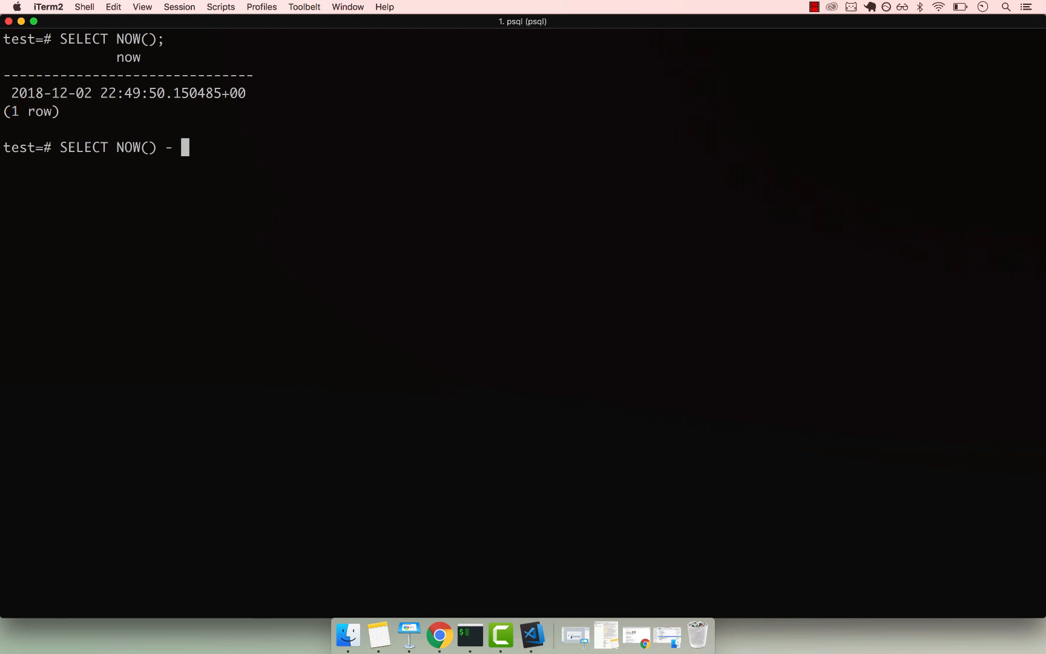
type("IN")
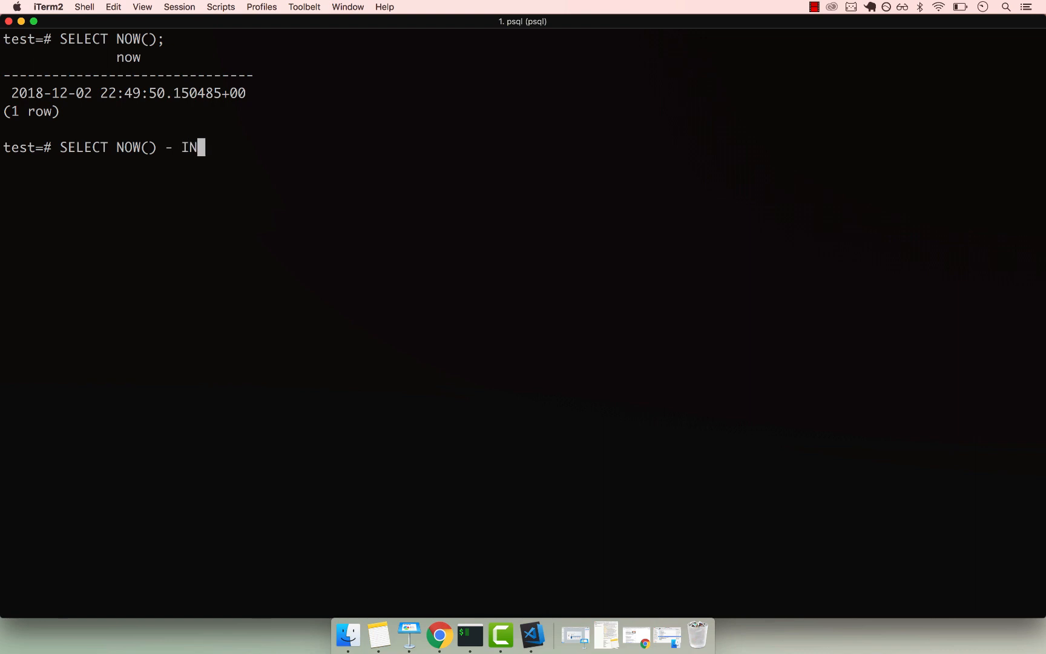
type("TERVAL")
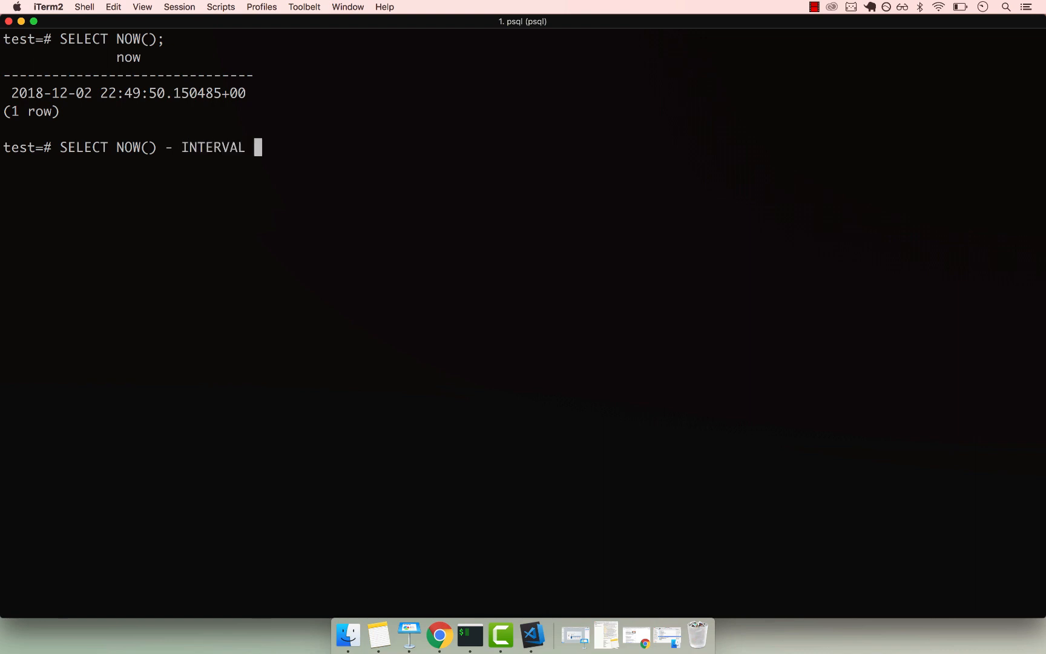
type("'")
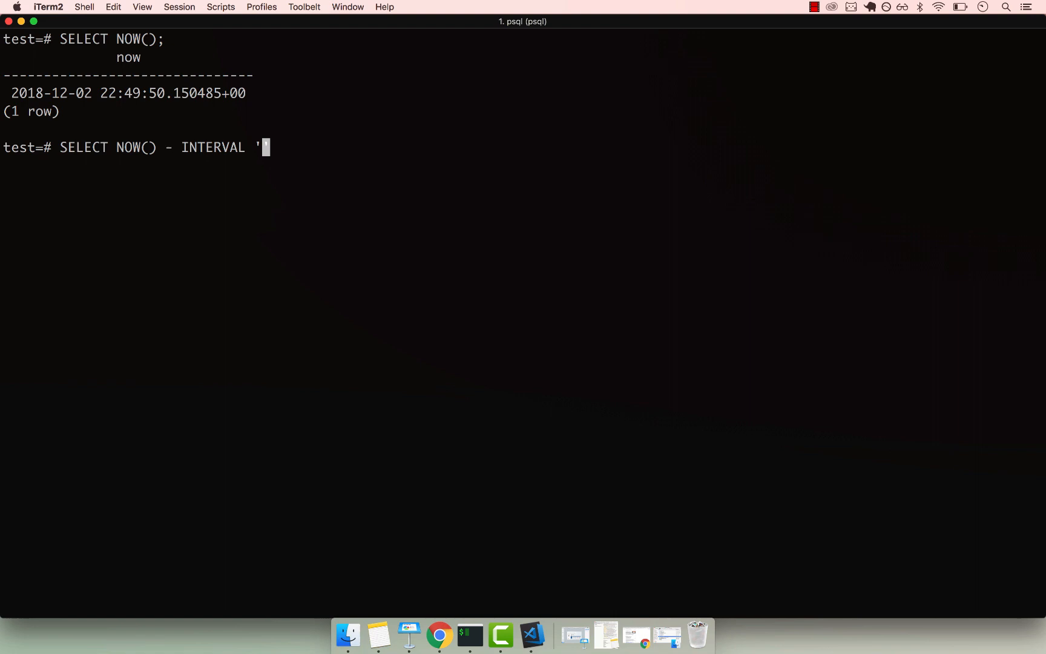
type("1 YE")
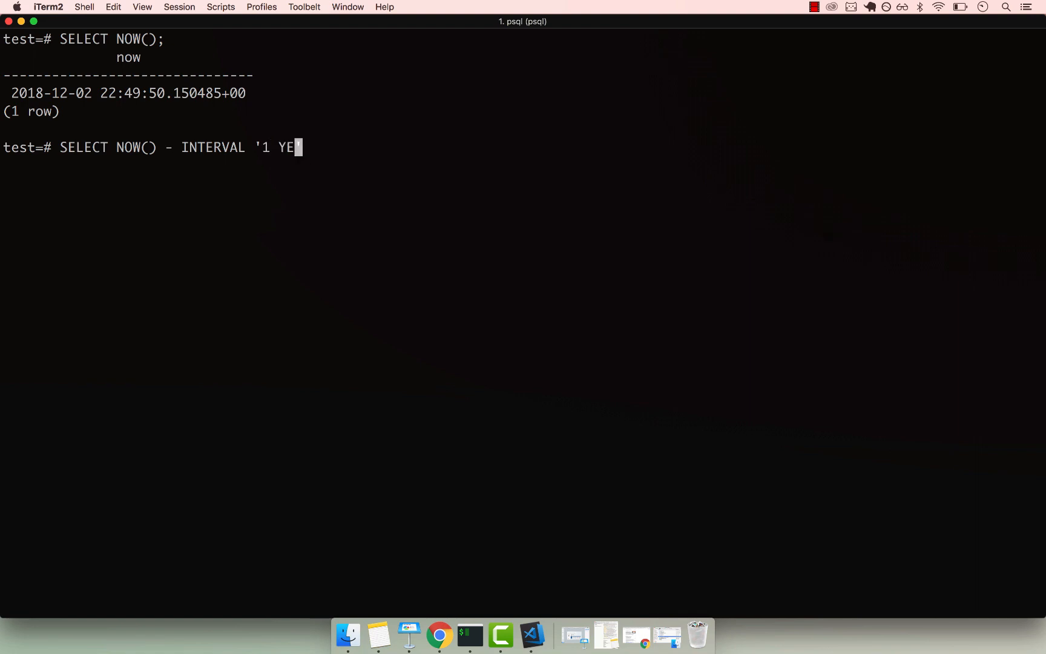
type("AR';")
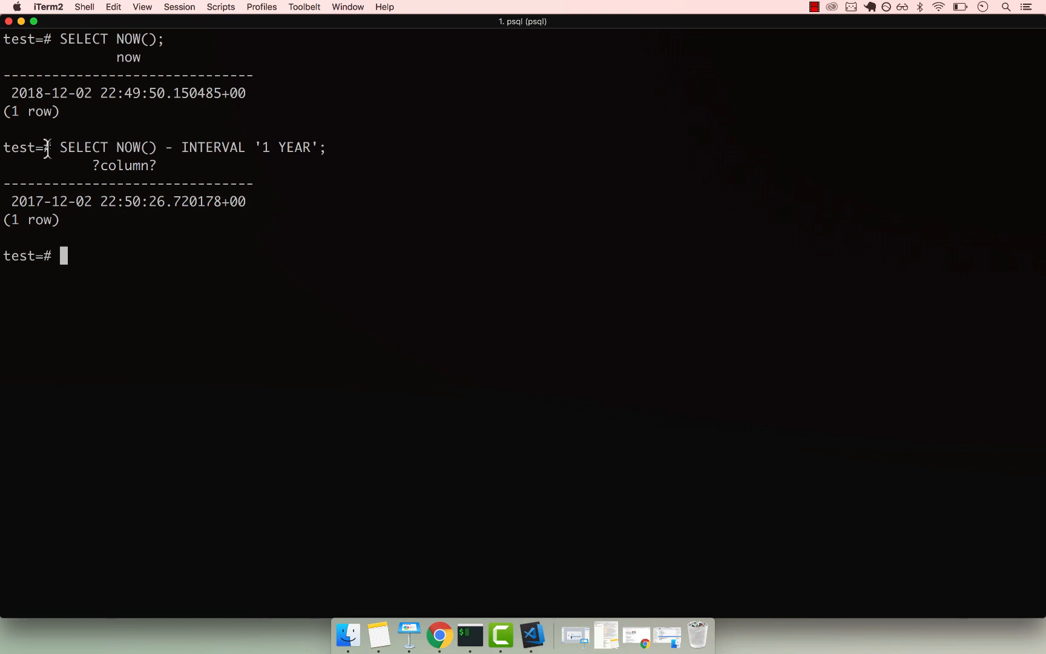
mouse_move(77, 236)
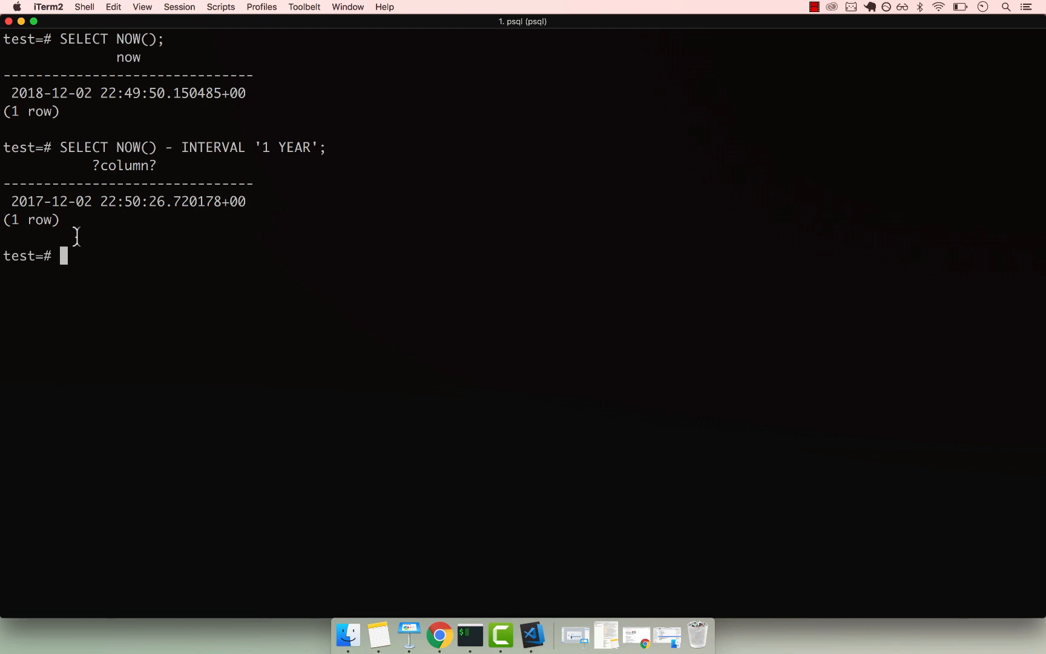
Rerun the subtraction with '10 YEARS', '10 MONTHS' and '10 DAY', returning 2008-12-02, 2018-02-02 and 2018-11-22.
key("Up")
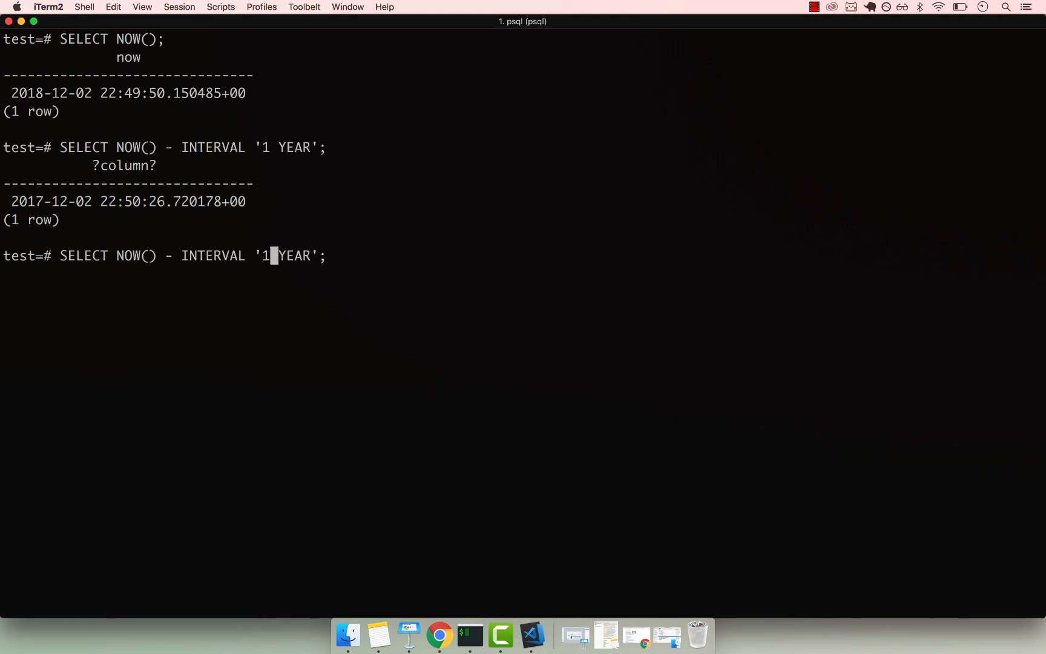
type("0")
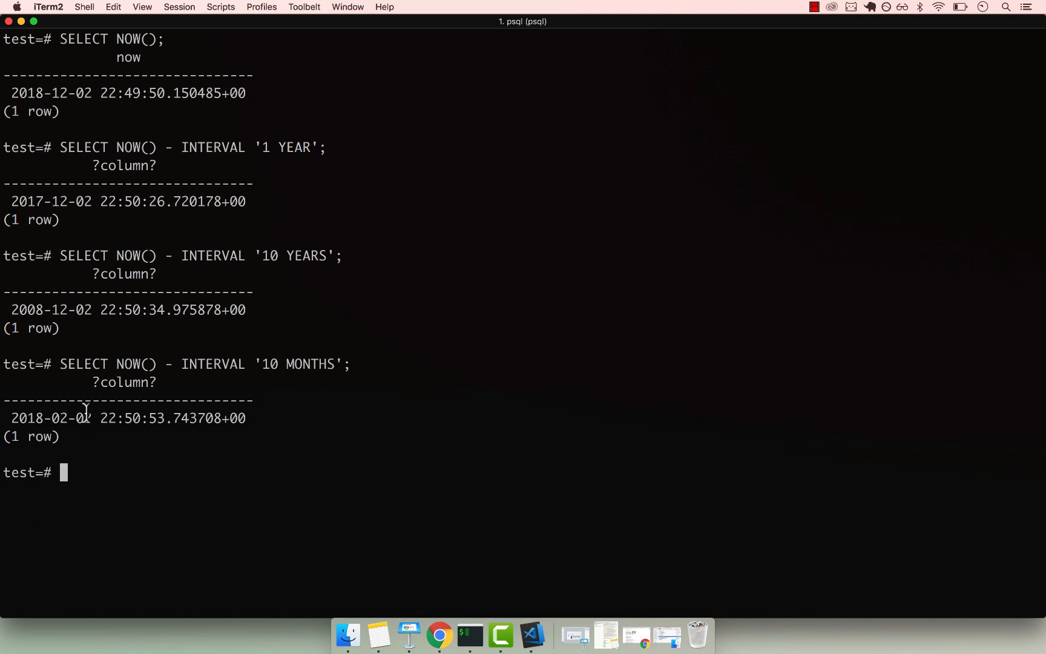
double_click(63, 417)
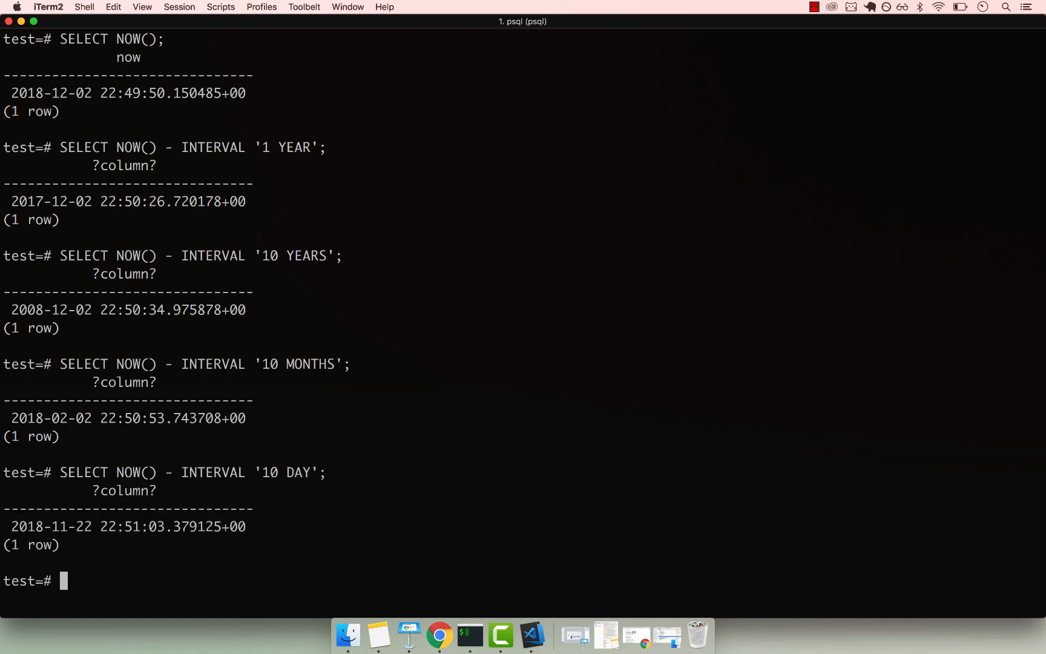
type("SELECT NOW() - INTERVAL '10 DAY';")
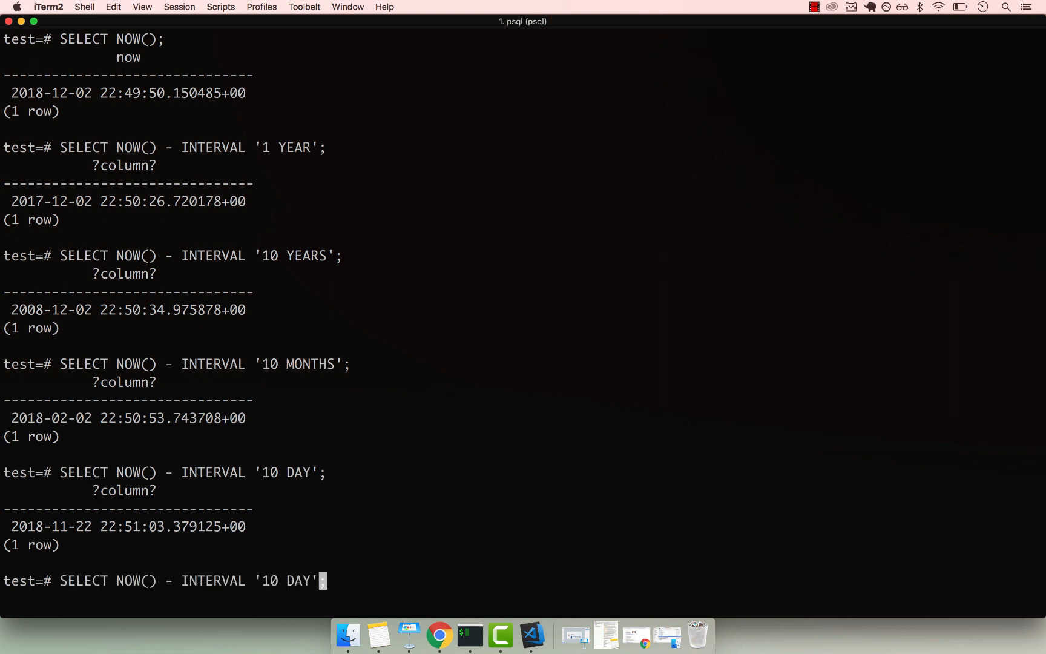
type("S")
key("Return")
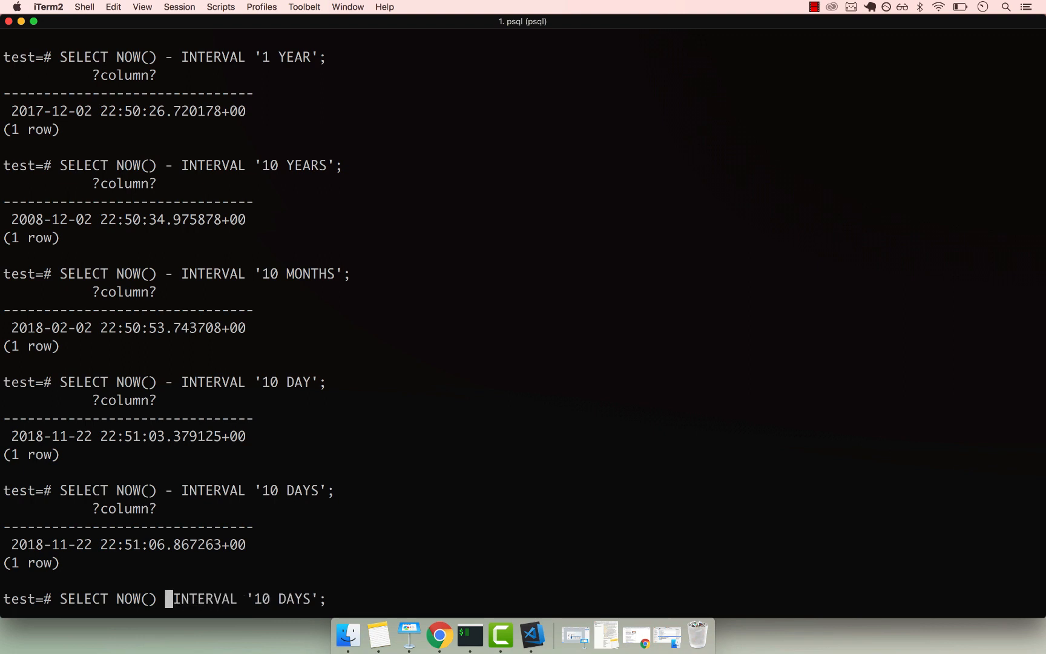
Add intervals of '10 DAYS' then '10 MONTHS' to NOW(), returning 2018-12-12 and 2019-10-02.
type("+")
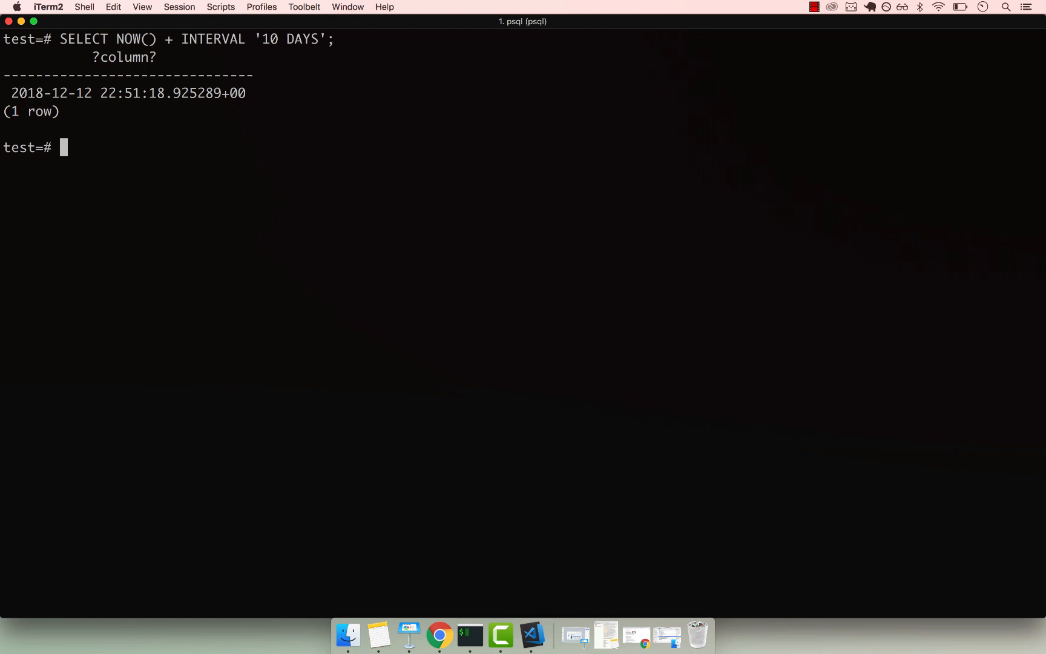
type("SELECT NOW() + INTERVAL '10 DAYS';")
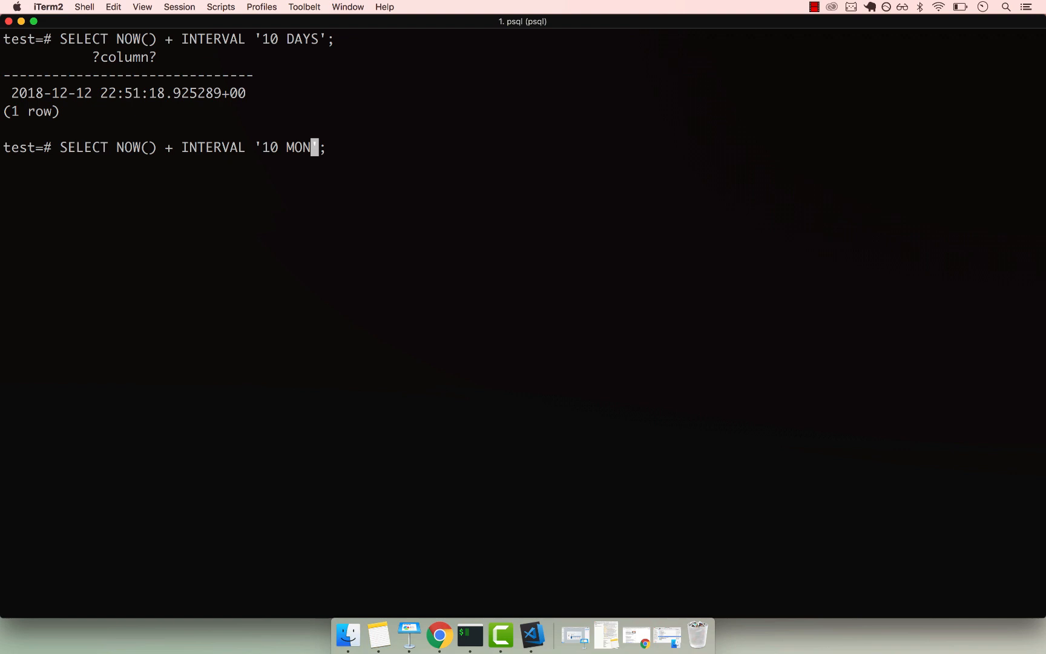
type("THS")
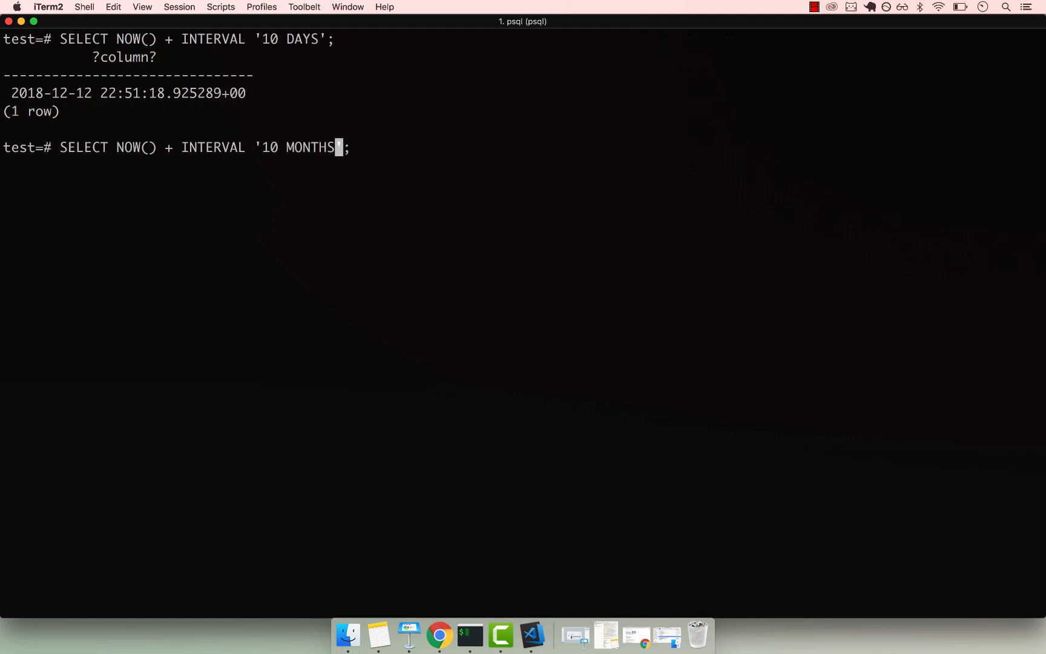
key("Return")
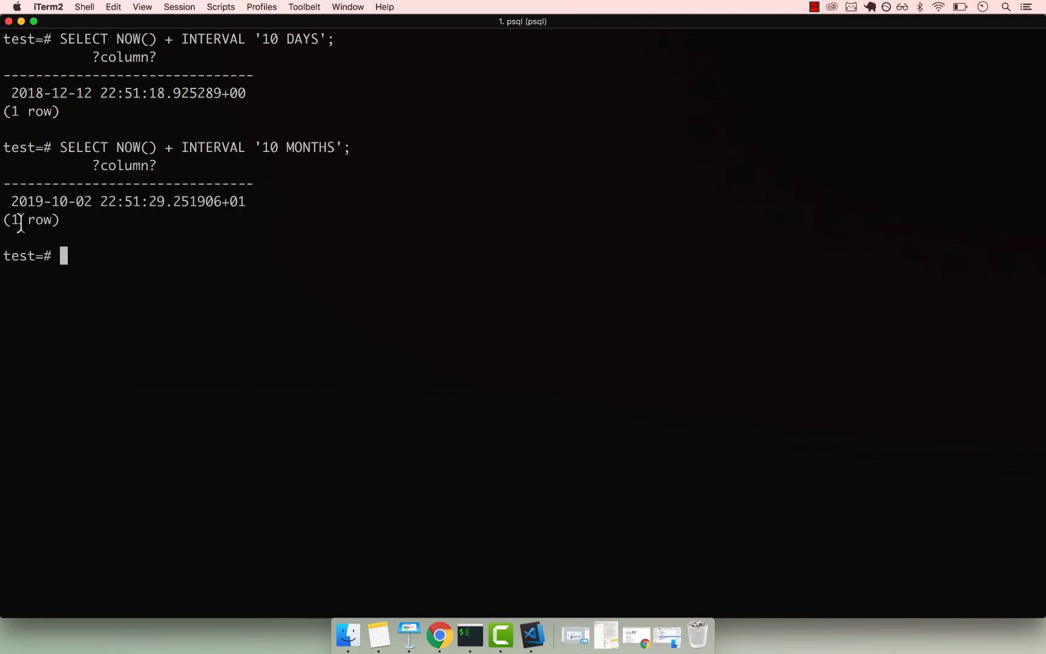
double_click(50, 201)
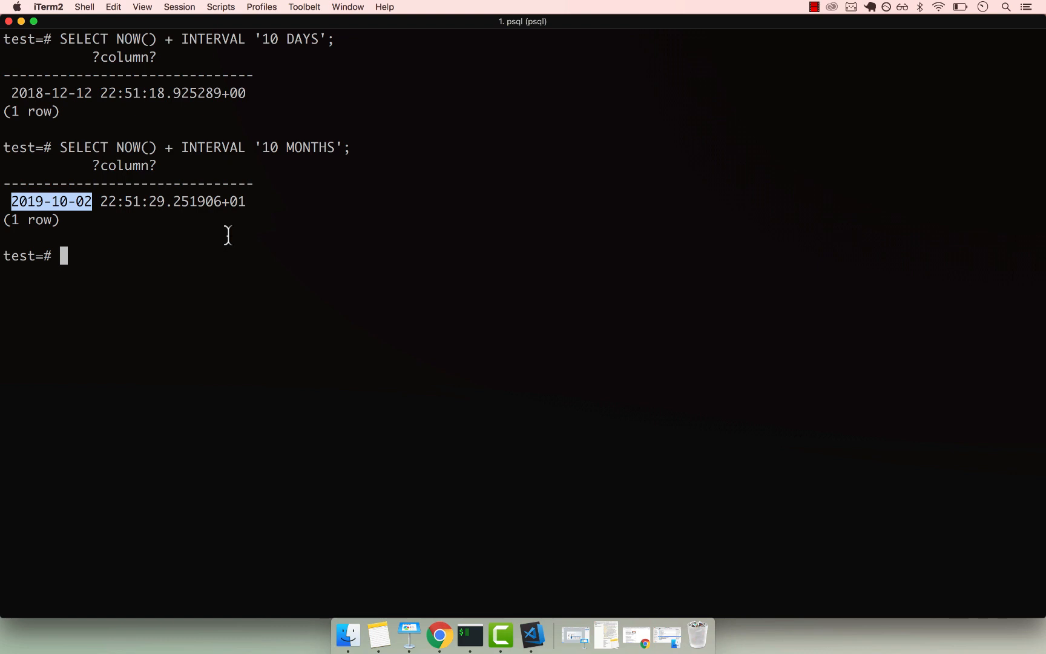
key("up")
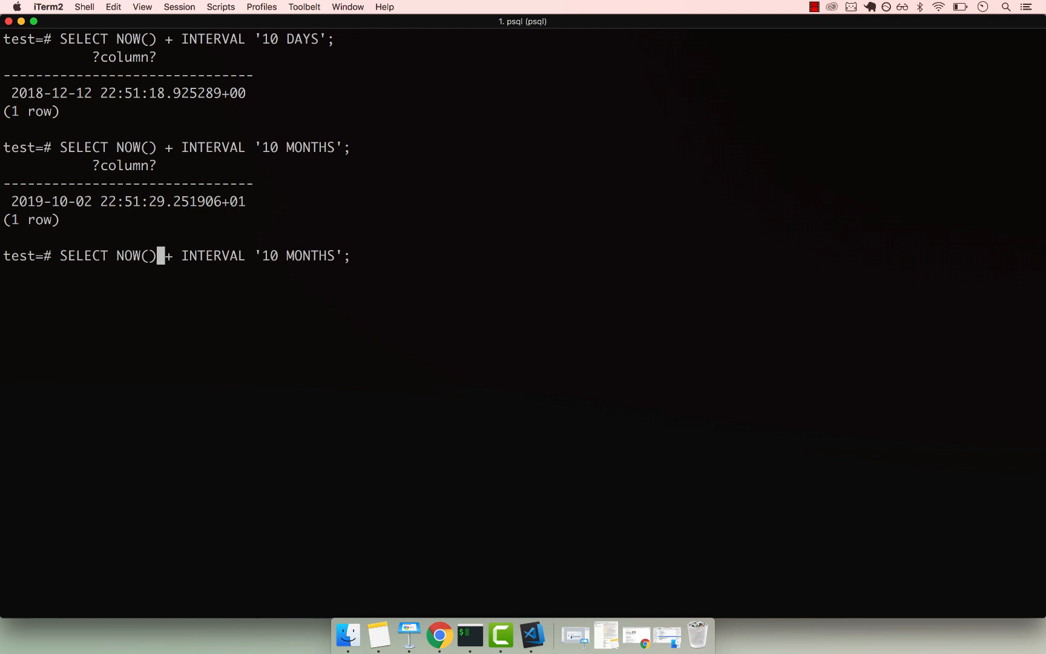
type("::DATE")
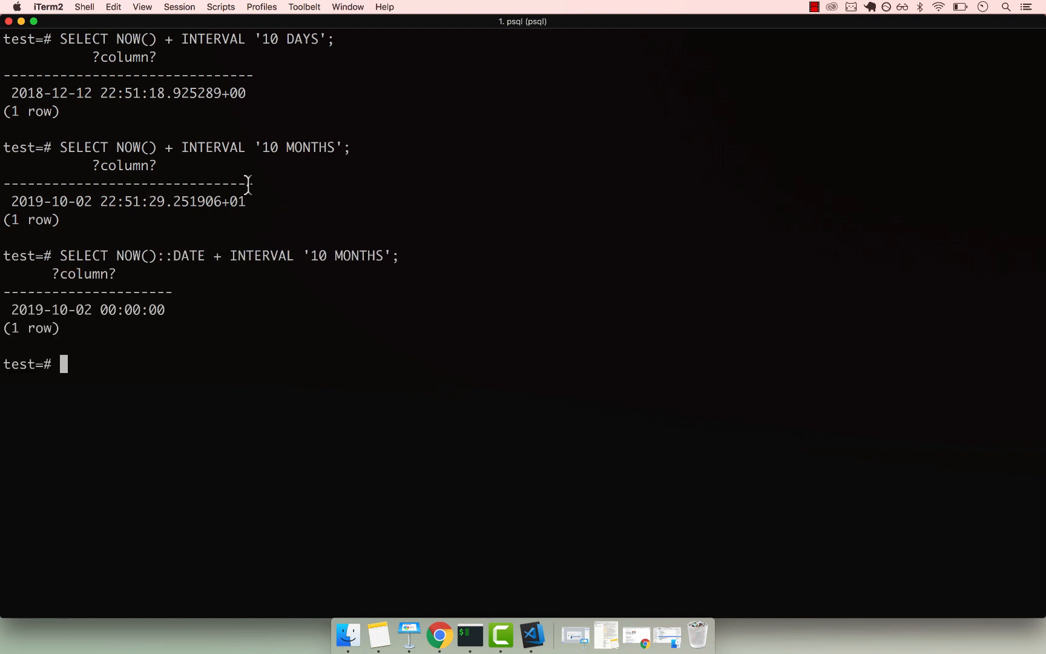
mouse_move(100, 310)
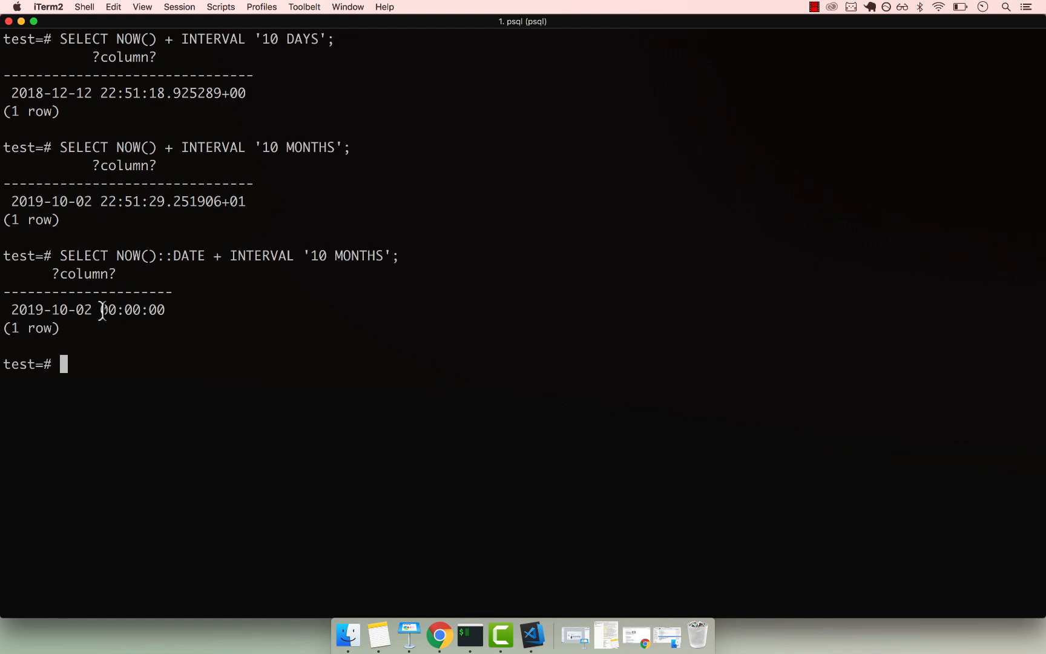
mouse_move(166, 345)
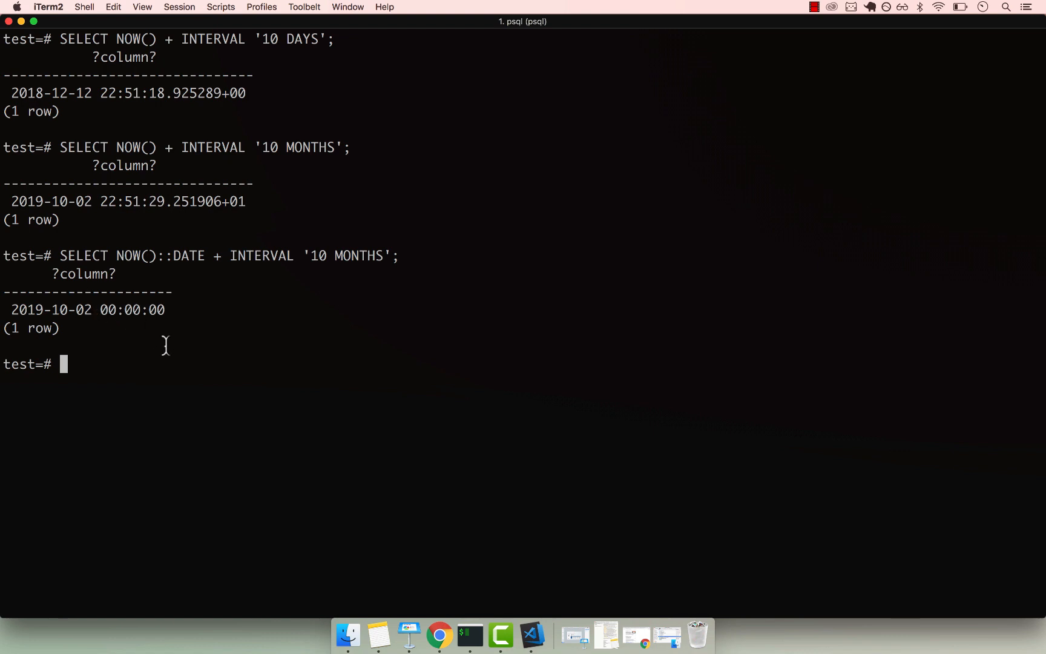
mouse_move(199, 246)
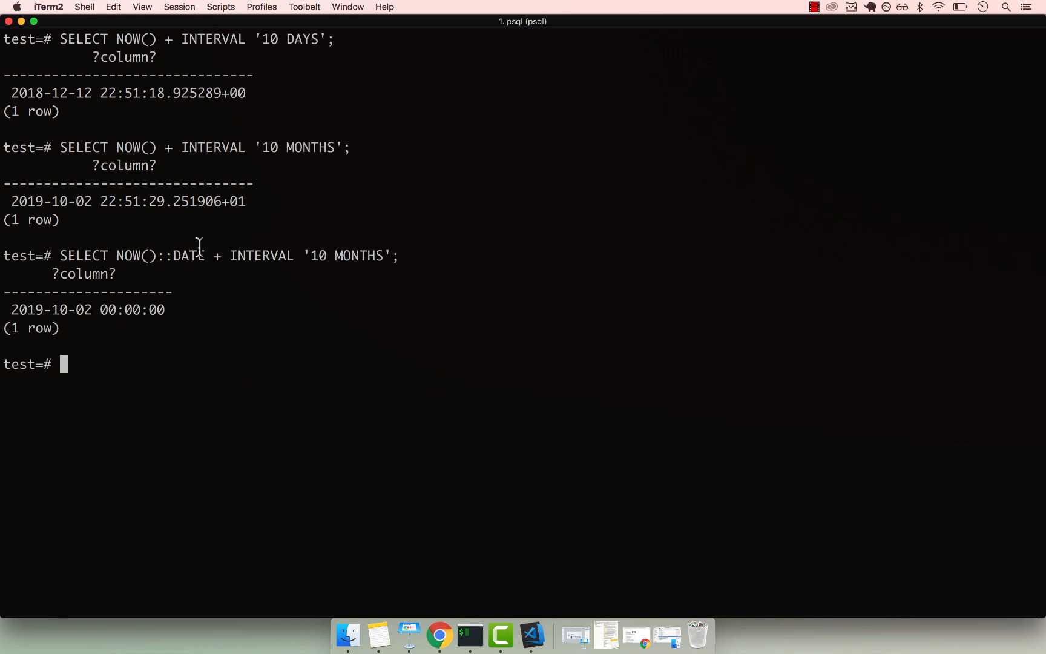
mouse_move(120, 256)
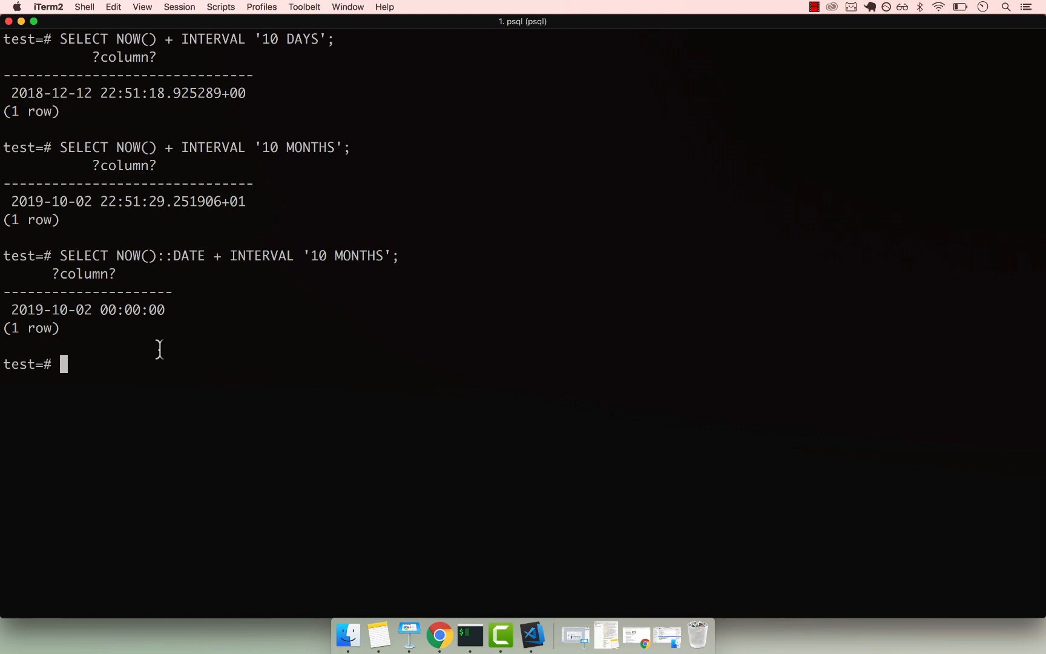
mouse_move(103, 308)
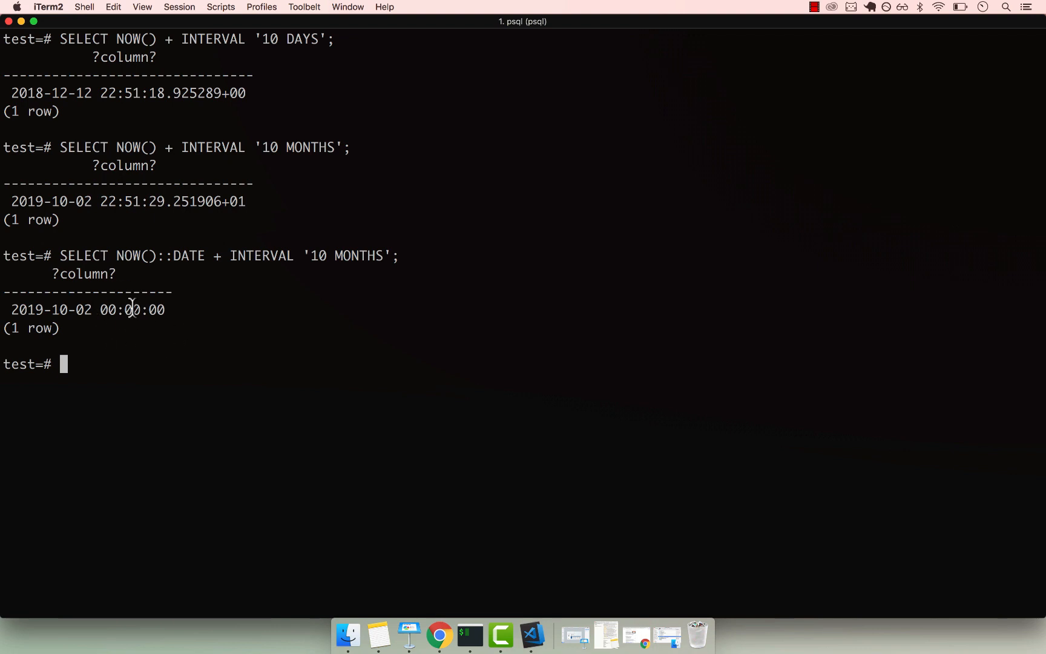
mouse_move(148, 375)
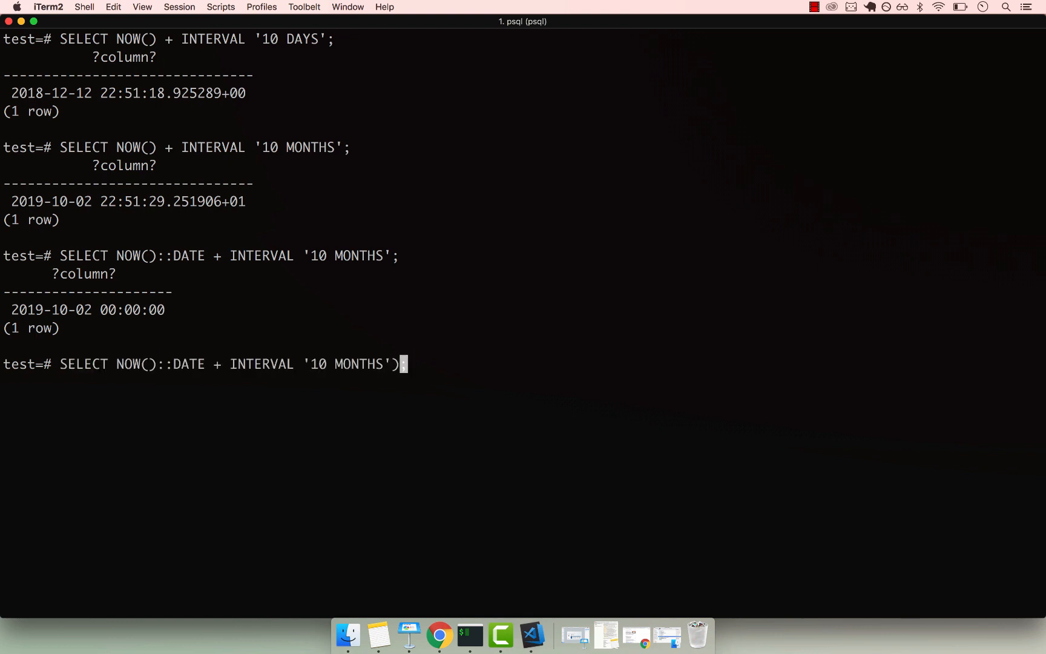
Rewrite as (NOW() + INTERVAL '10 MONTHS')::DATE so the result is just 2019-10-02.
type("::DATE;")
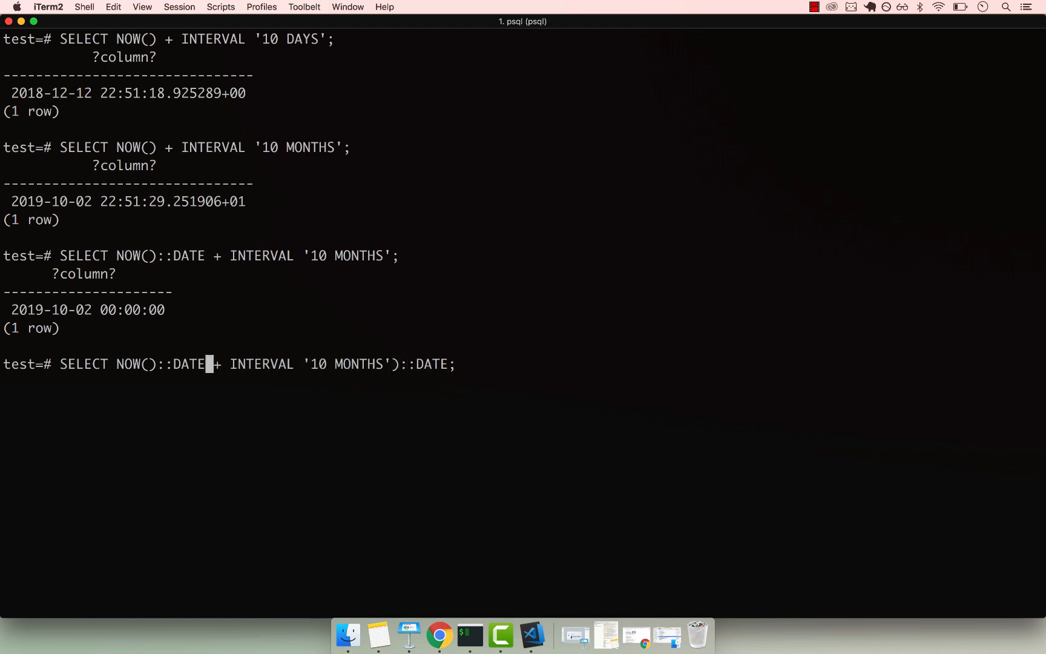
key("backspace")
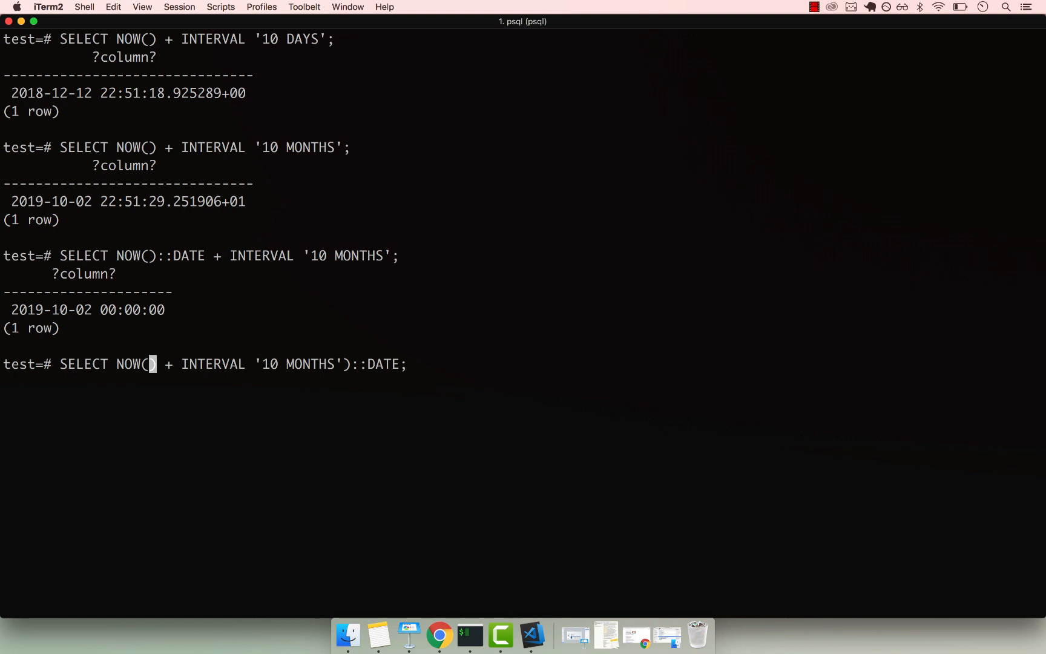
type("(")
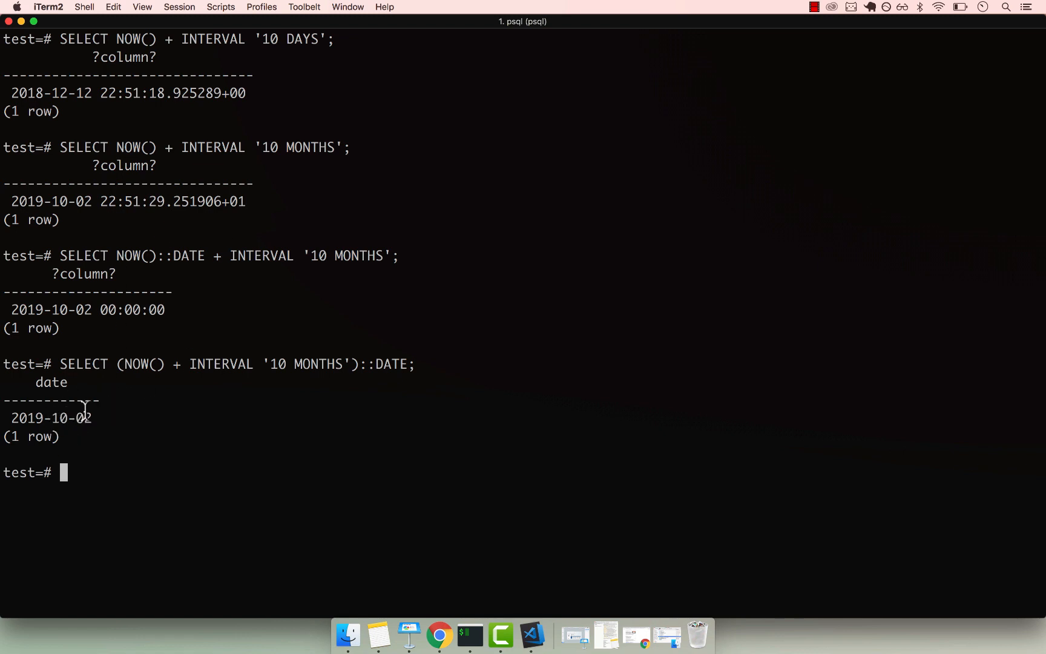
mouse_move(127, 473)
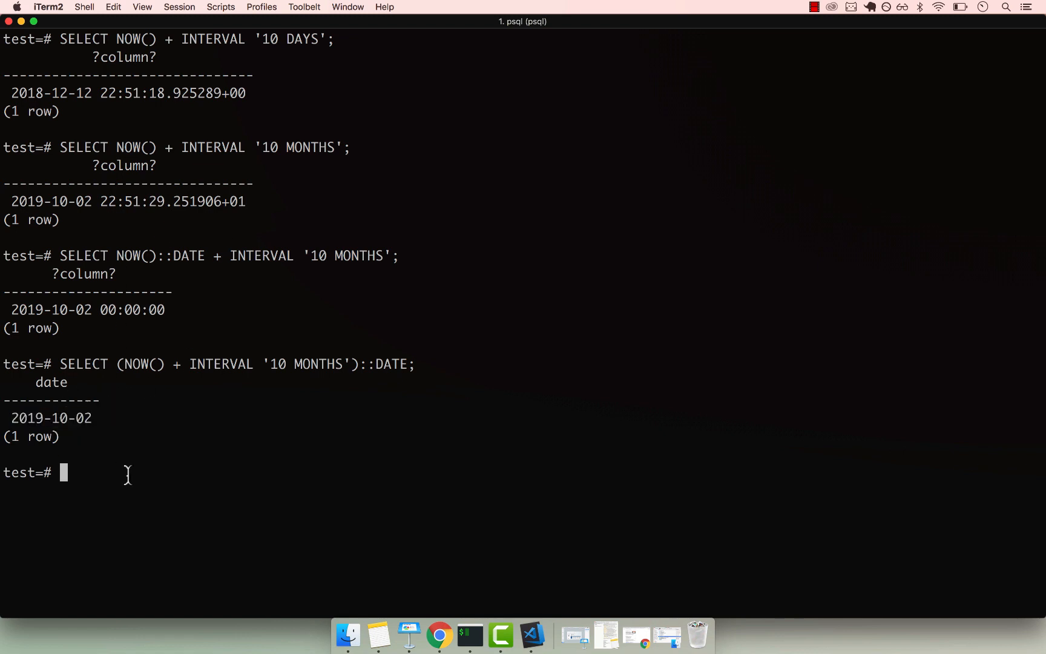